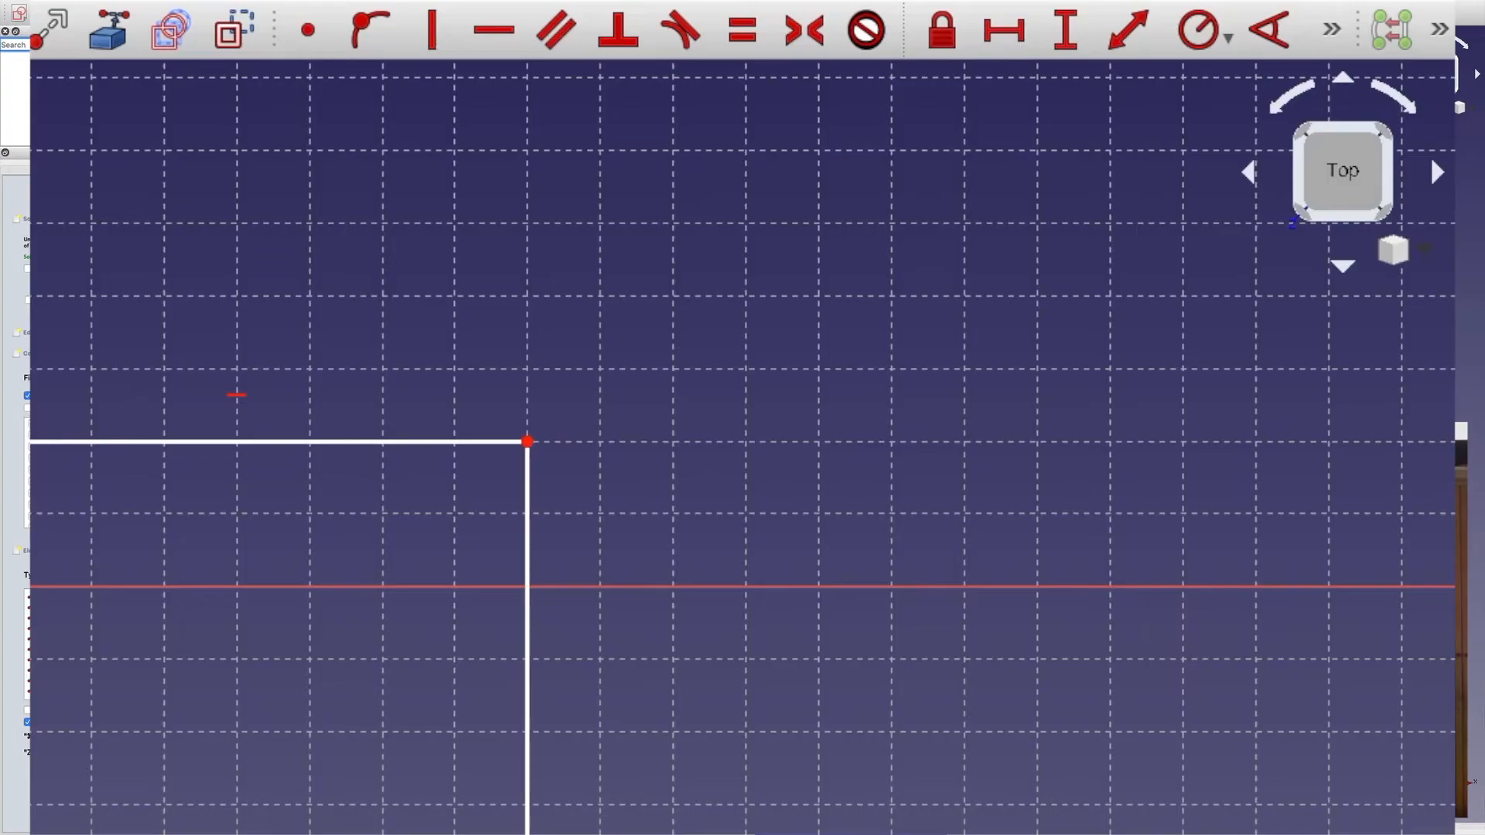
Enable the View commands toolbar from the View > Toolbars list while the sketch stays in edit.
click(1395, 252)
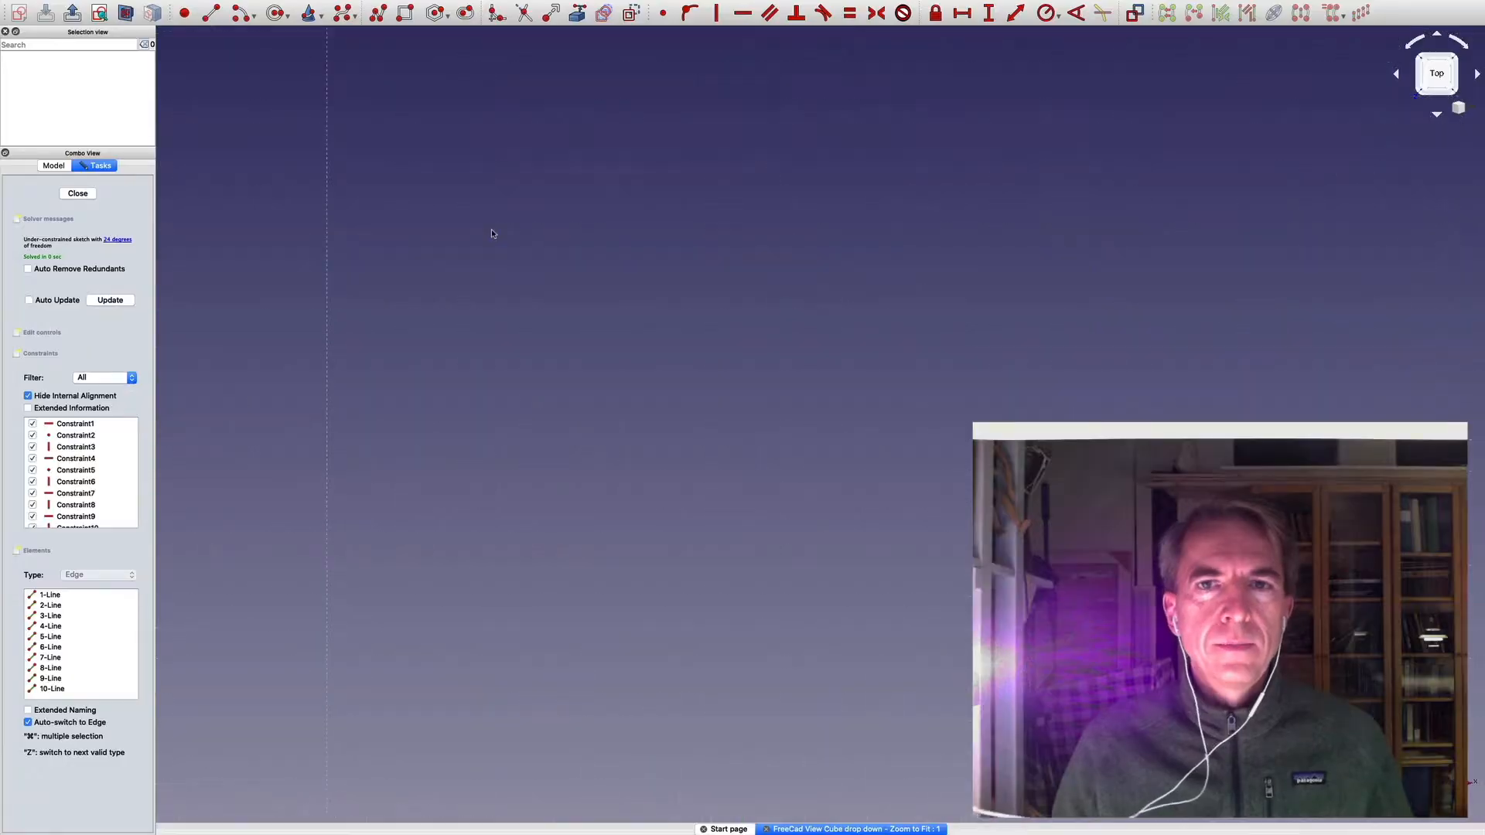
click(471, 14)
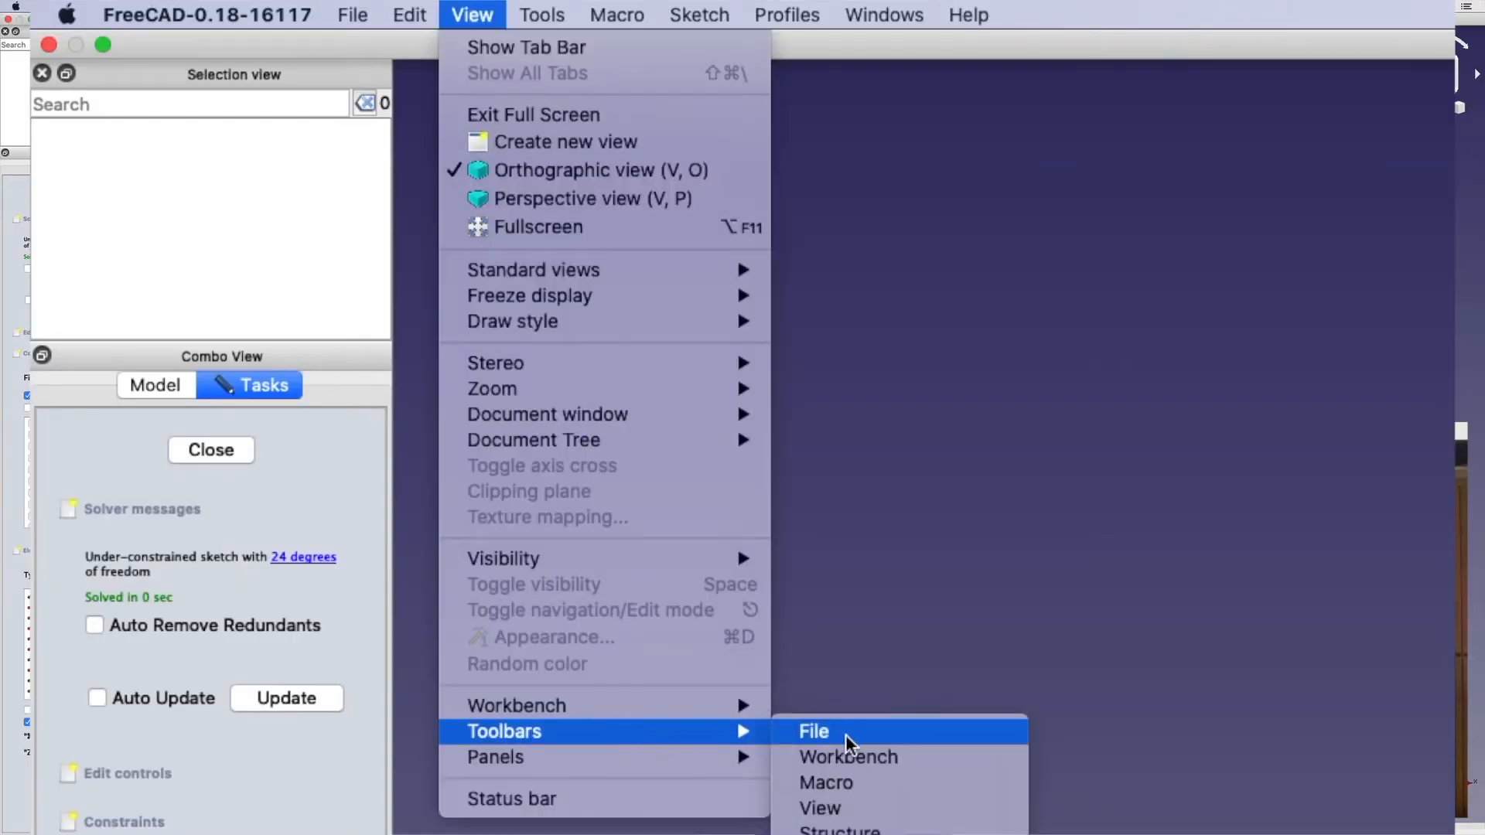
mouse_move(851, 807)
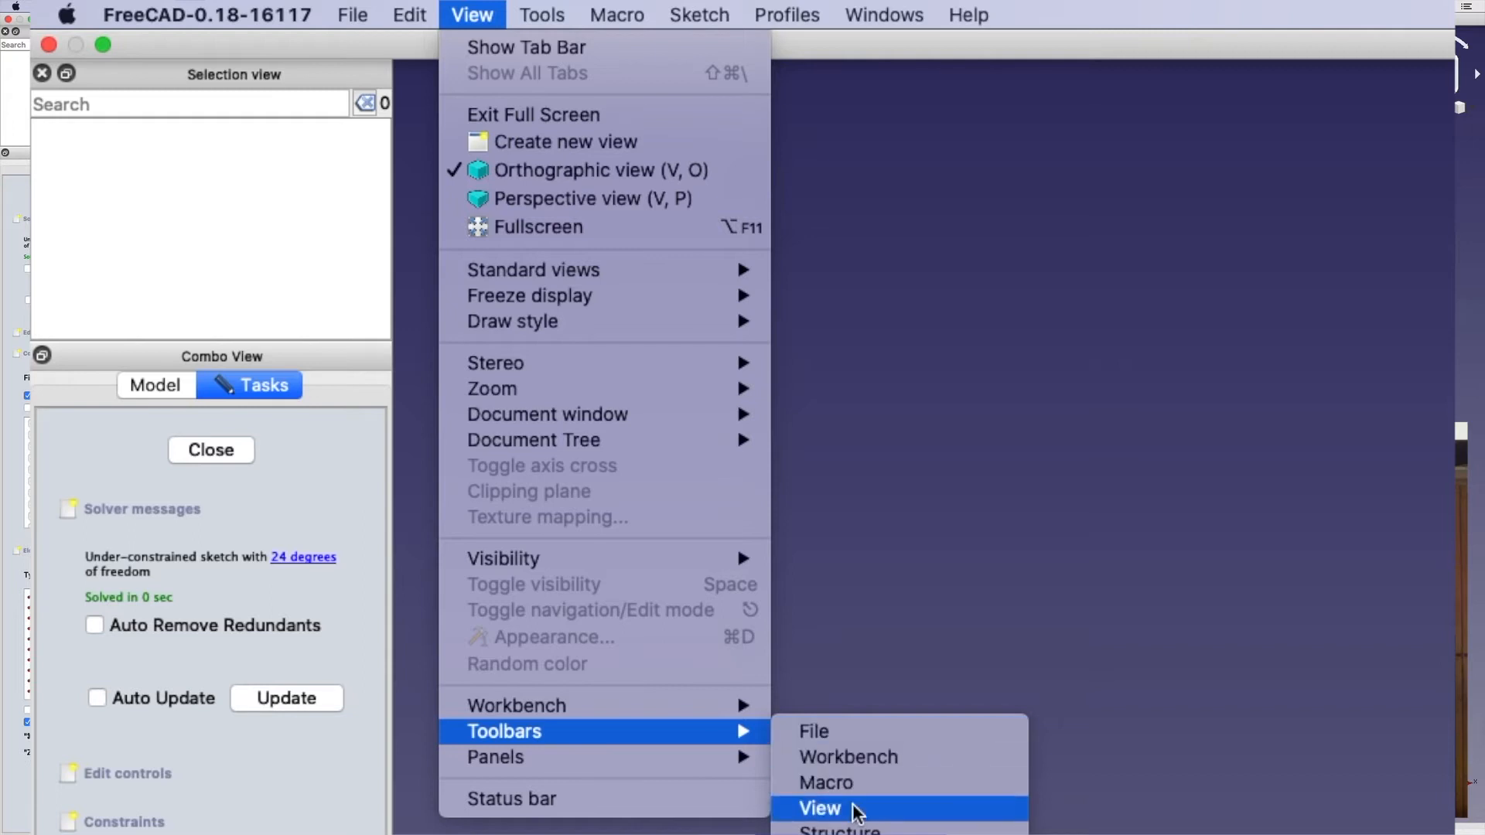
click(820, 807)
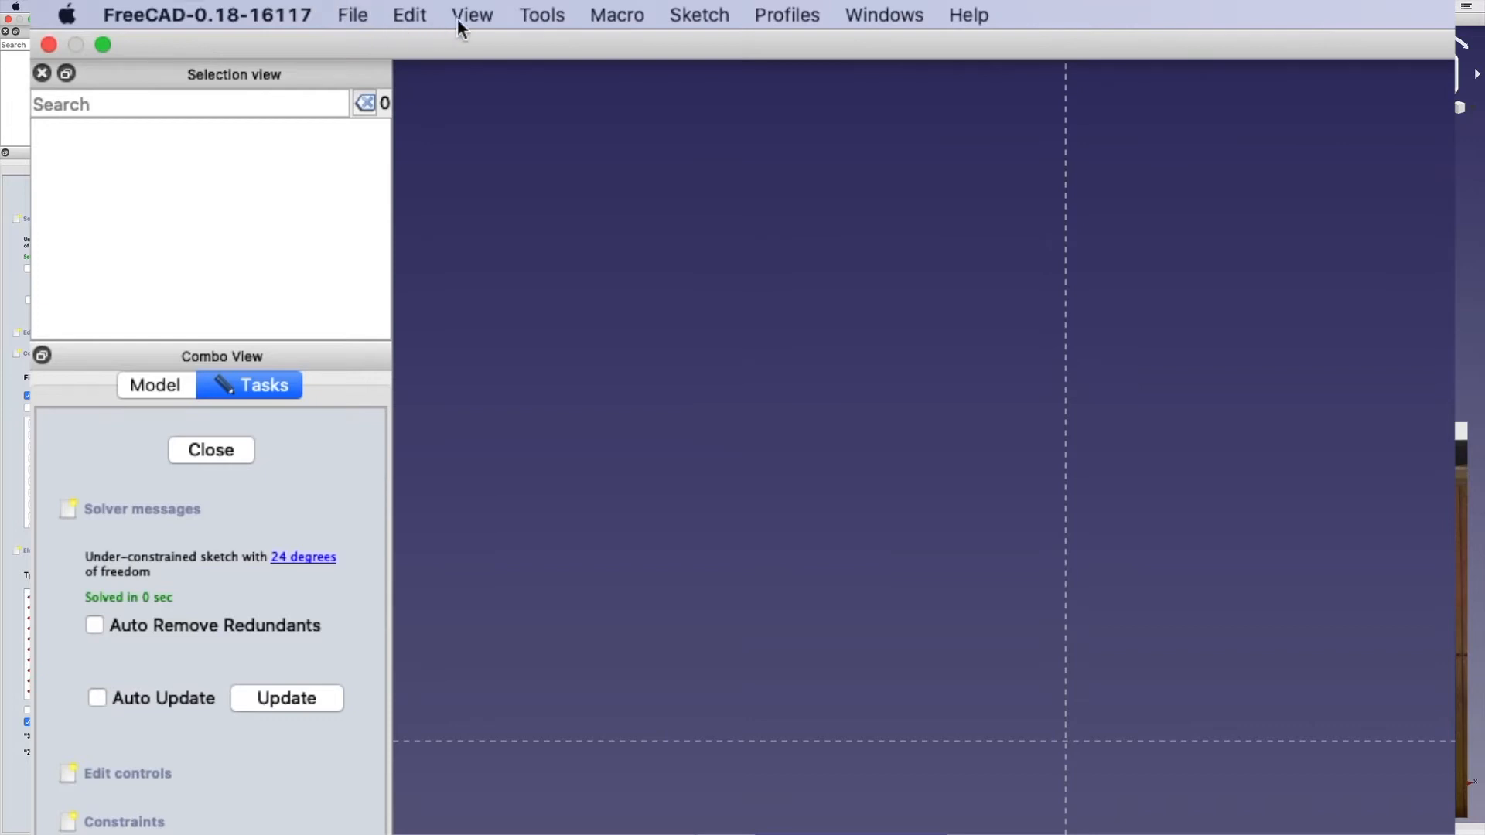
click(470, 14)
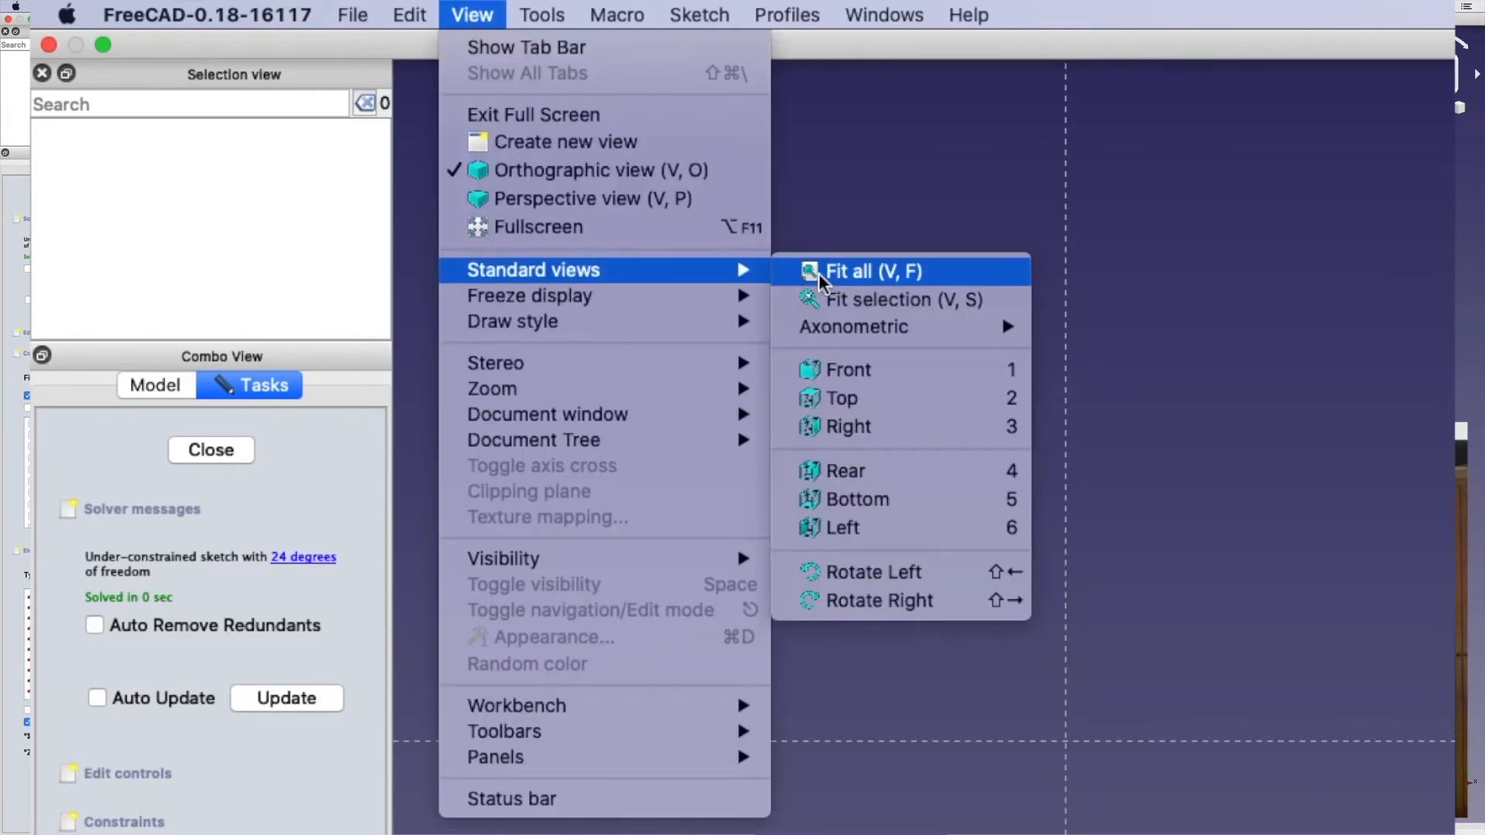
click(863, 271)
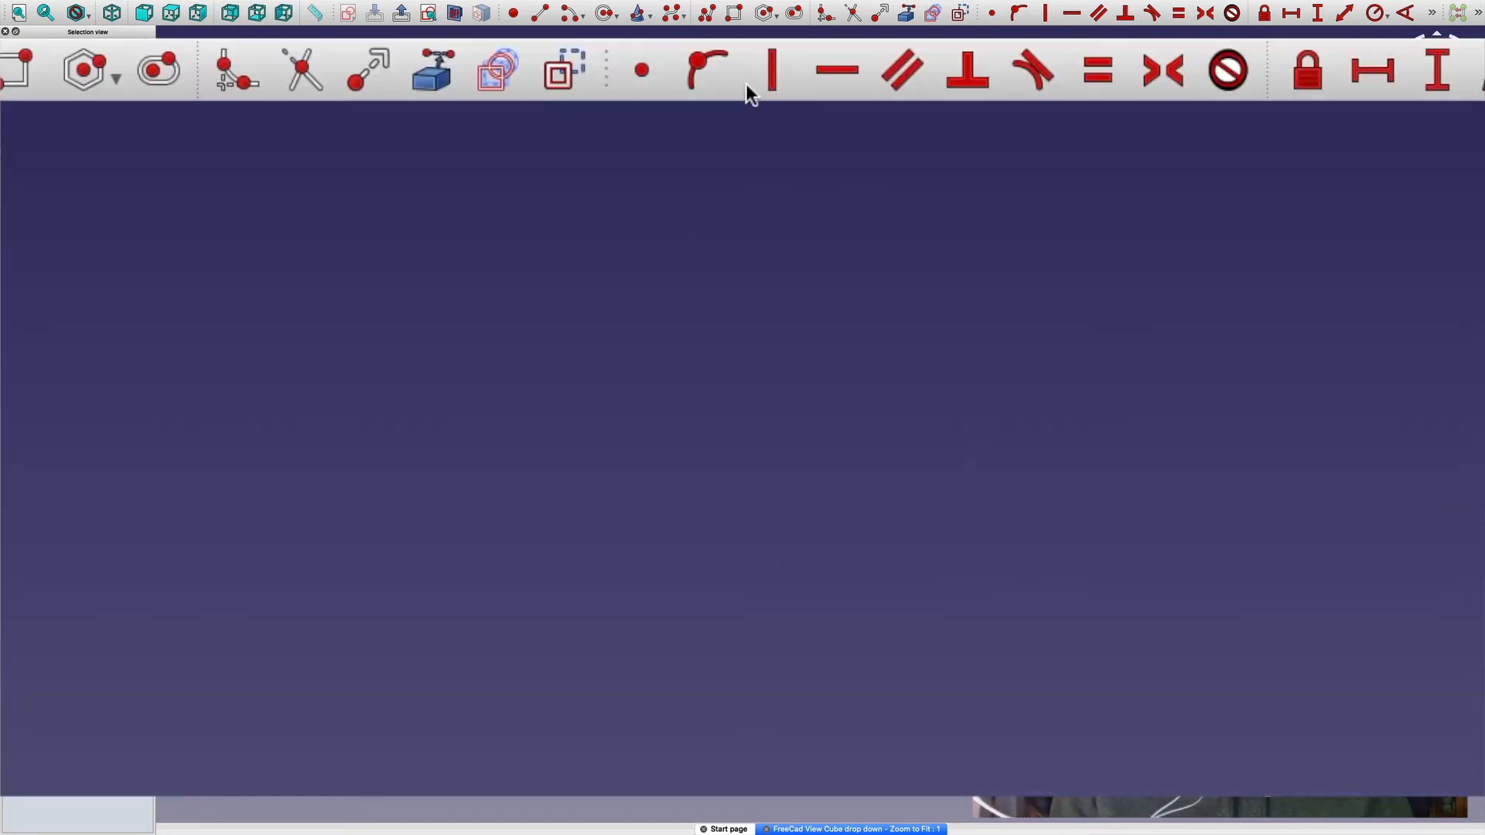
mouse_move(773, 73)
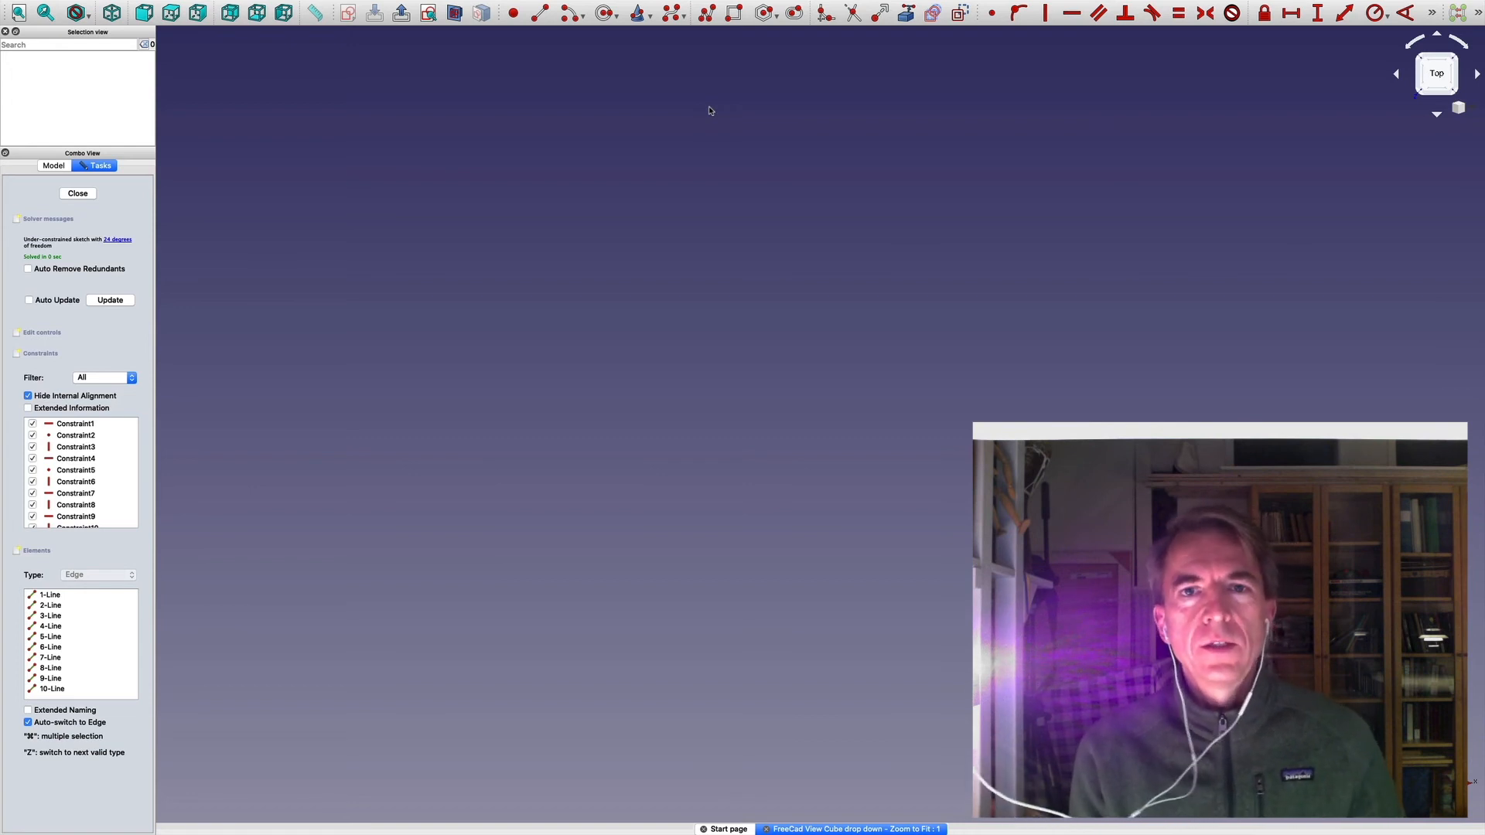
Zoom to fit from the navigation-cube menu so the whole stepped outline fills the view.
click(1460, 105)
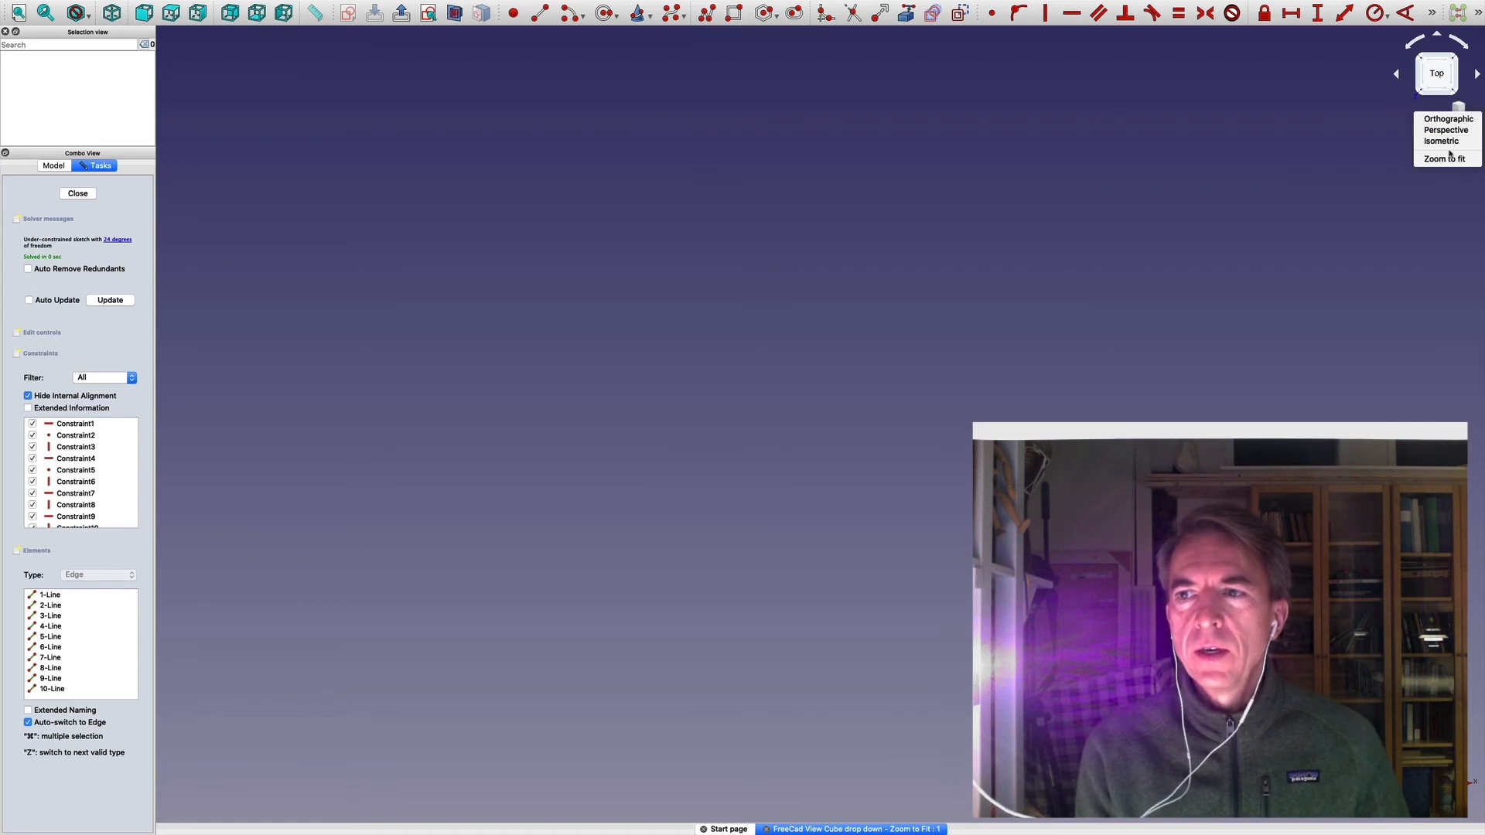
click(1447, 157)
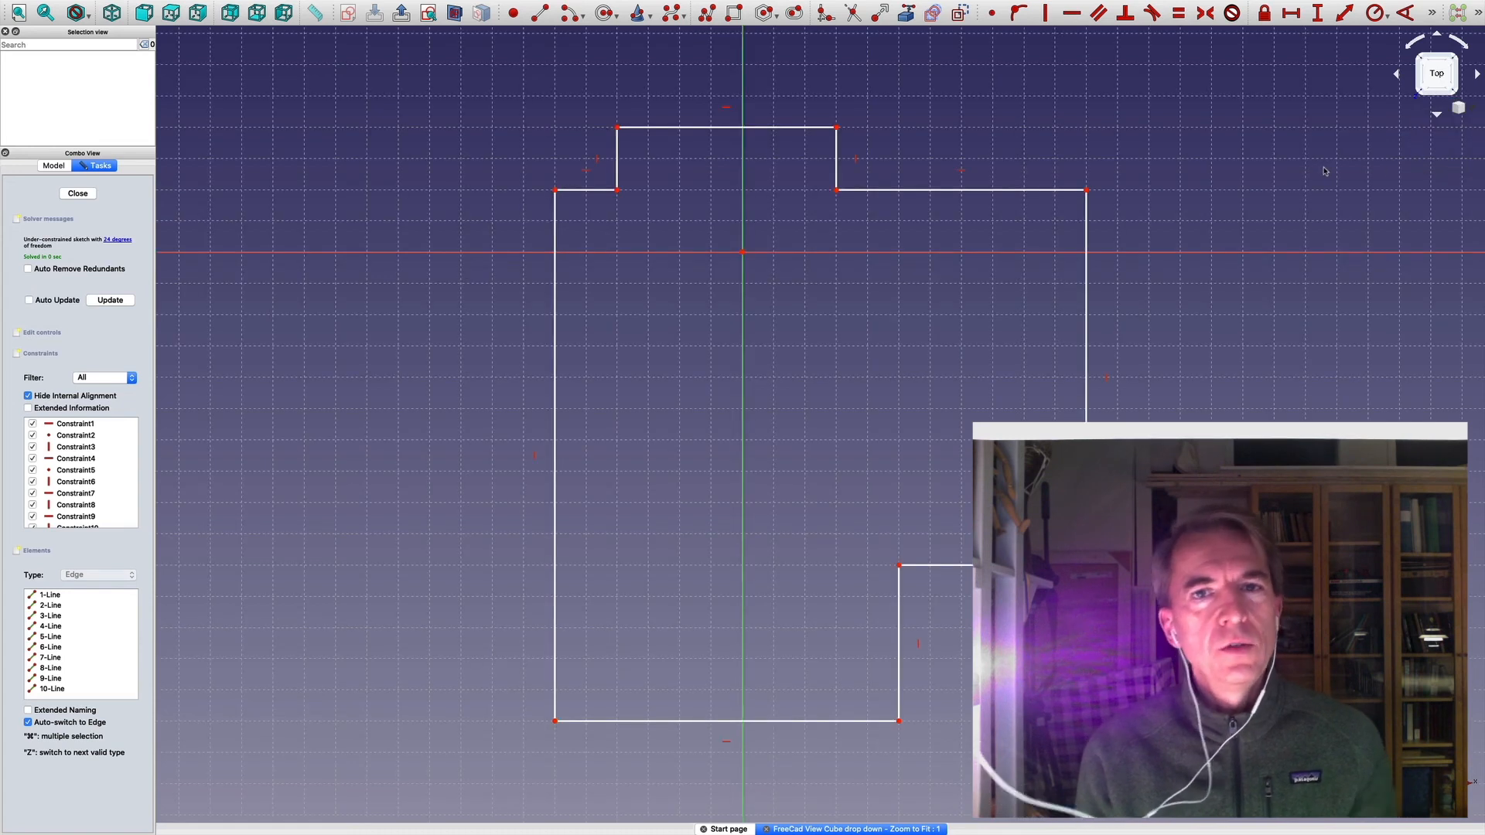